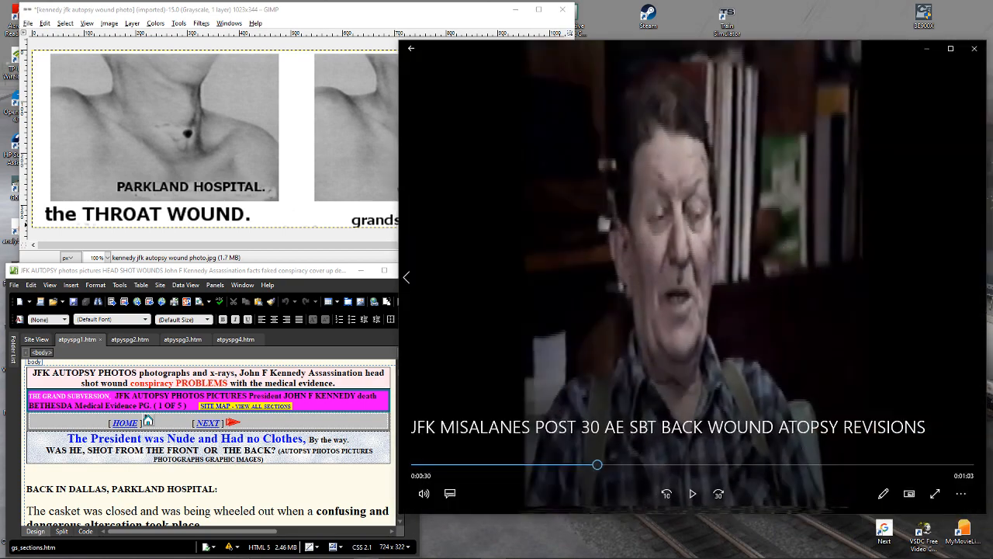
Keep the JFK autopsy interview clip playing, then switch it to full screen.
left_click(977, 277)
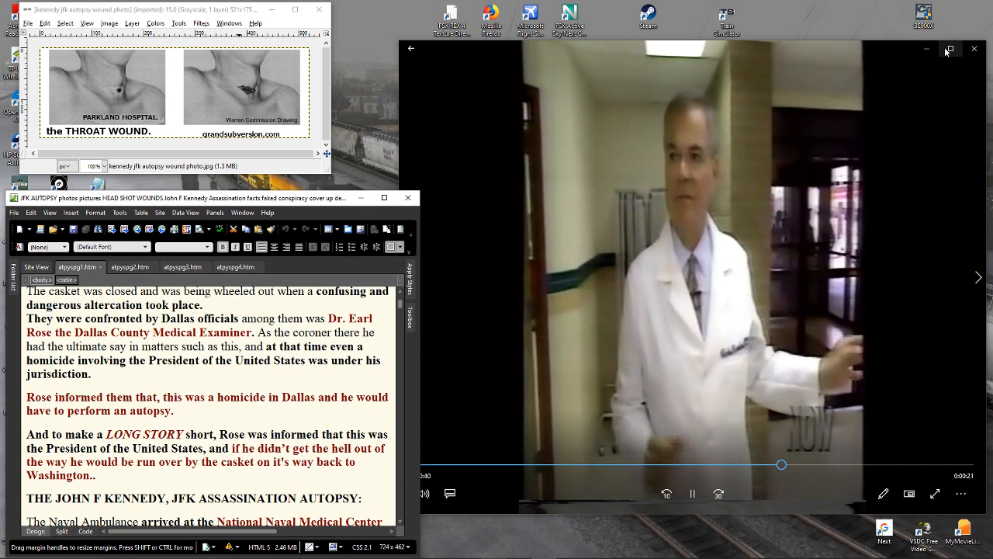
left_click(950, 48)
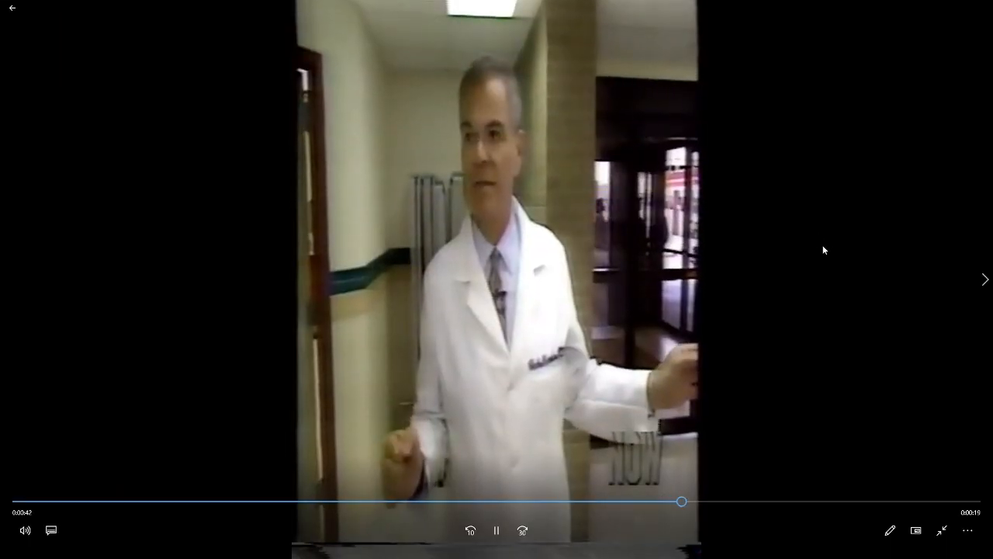